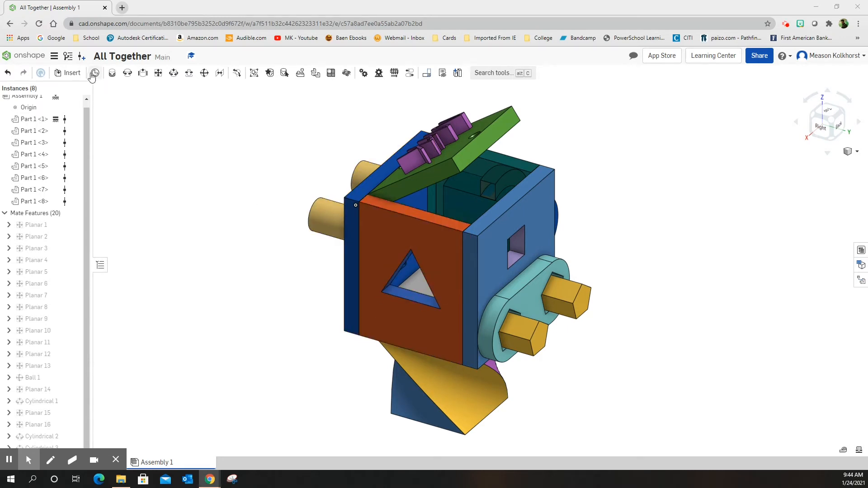
Insert Part 1 from the Triangle Plug document via Other documents, creating version V1, as the ninth instance.
click(71, 73)
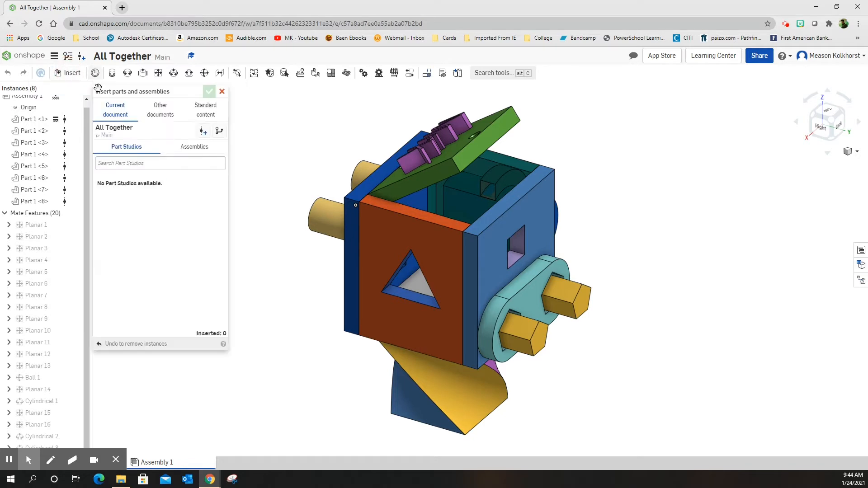
click(160, 110)
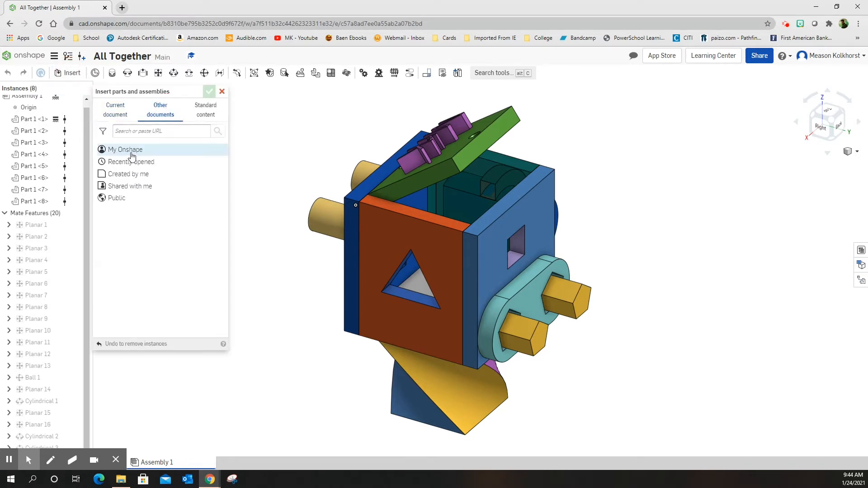
click(125, 149)
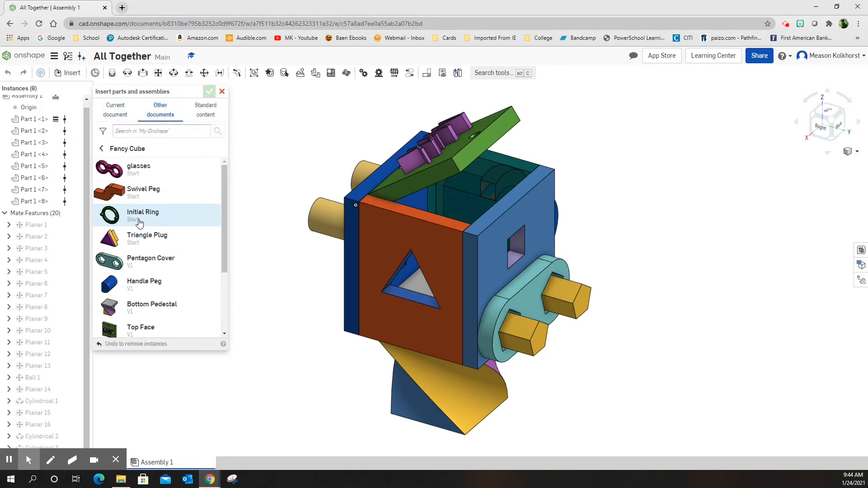
click(147, 237)
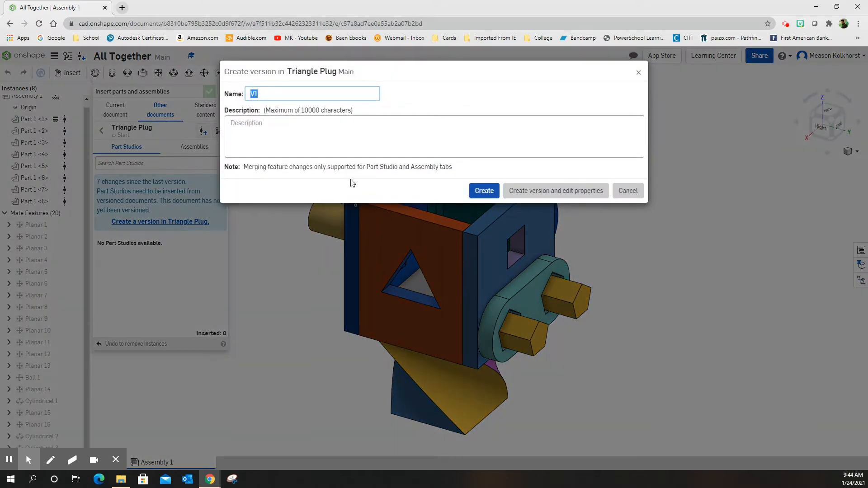
click(482, 191)
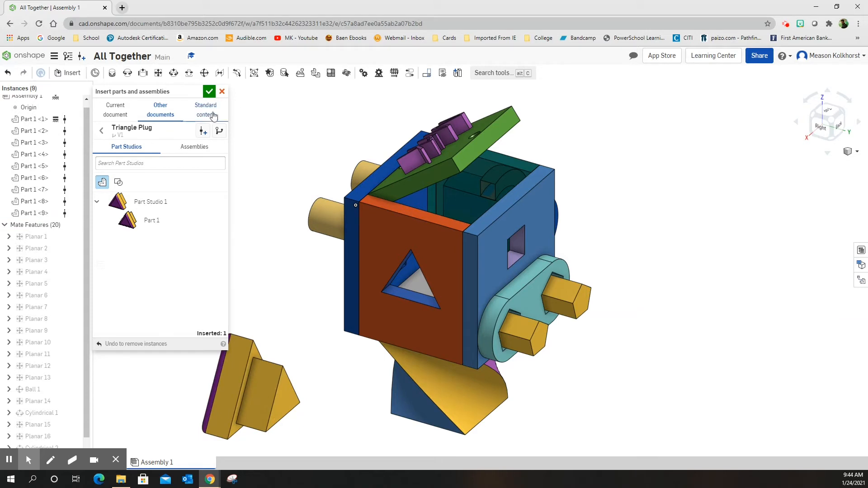
click(209, 91)
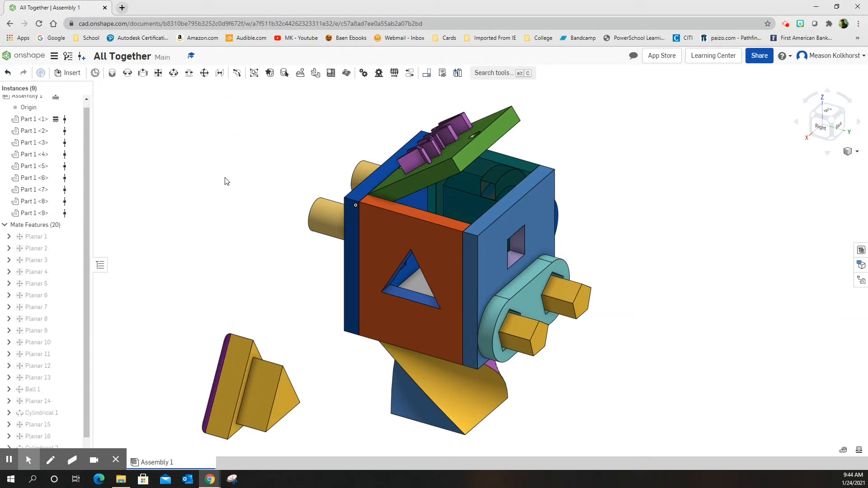
mouse_move(164, 185)
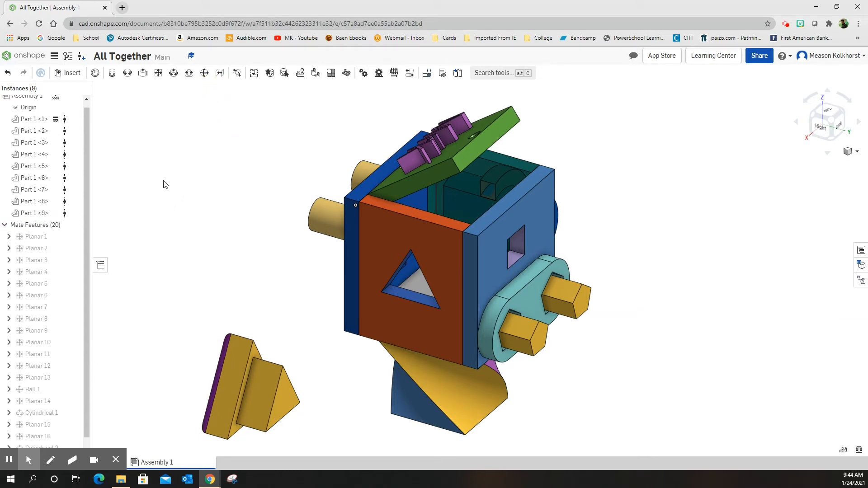
mouse_move(157, 72)
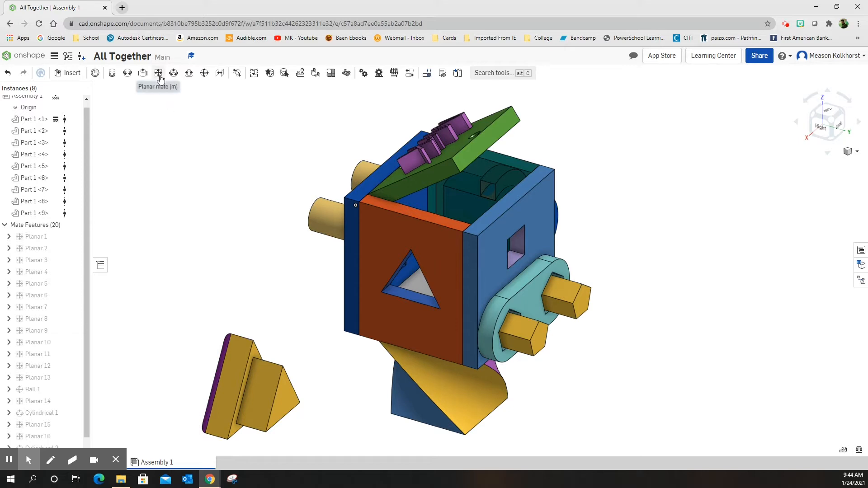
Create Planar 17 between the plug and the triangular-hole face with the primary axis flipped.
click(157, 73)
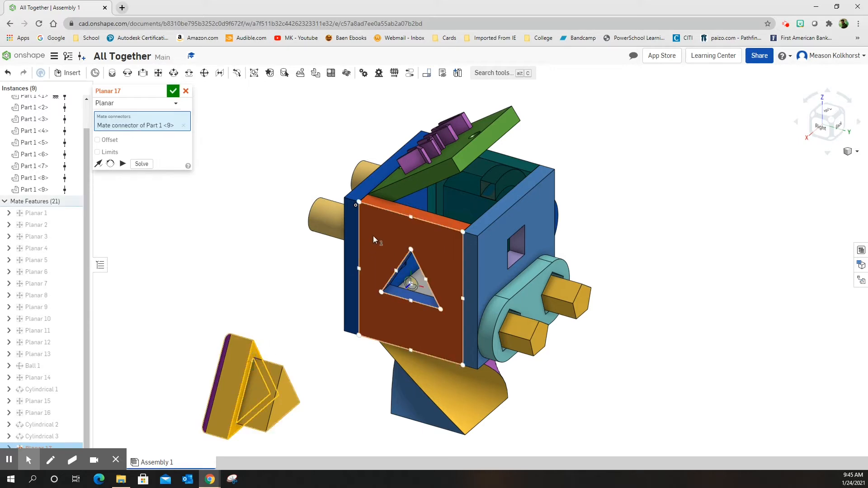
mouse_move(378, 242)
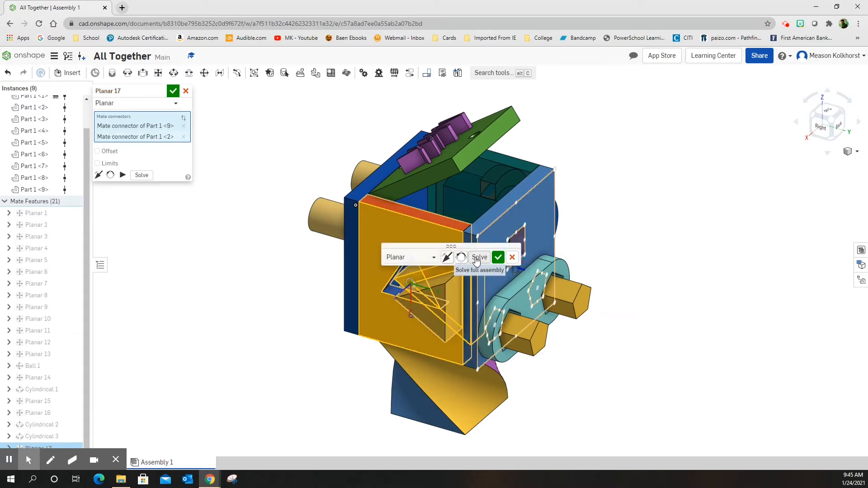
mouse_move(447, 256)
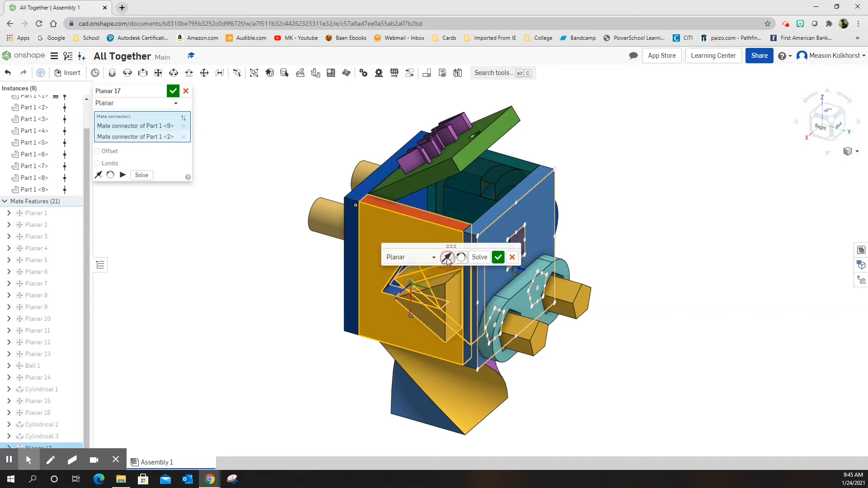
click(447, 257)
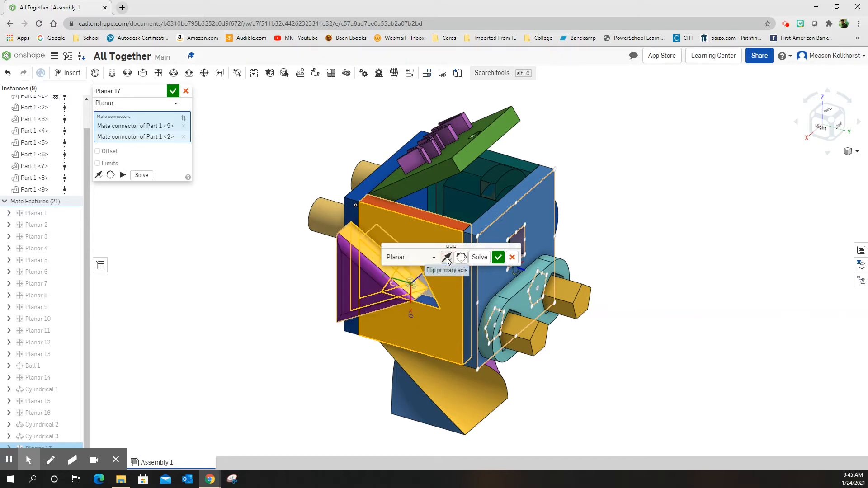
click(497, 257)
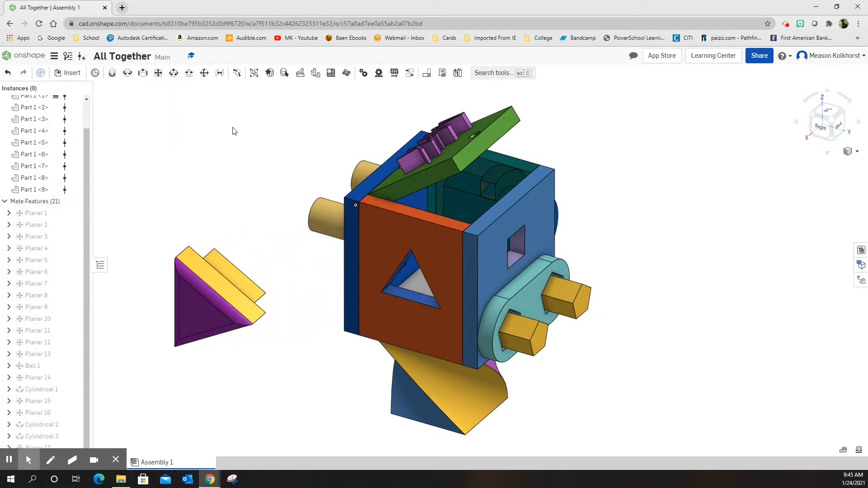
mouse_move(180, 95)
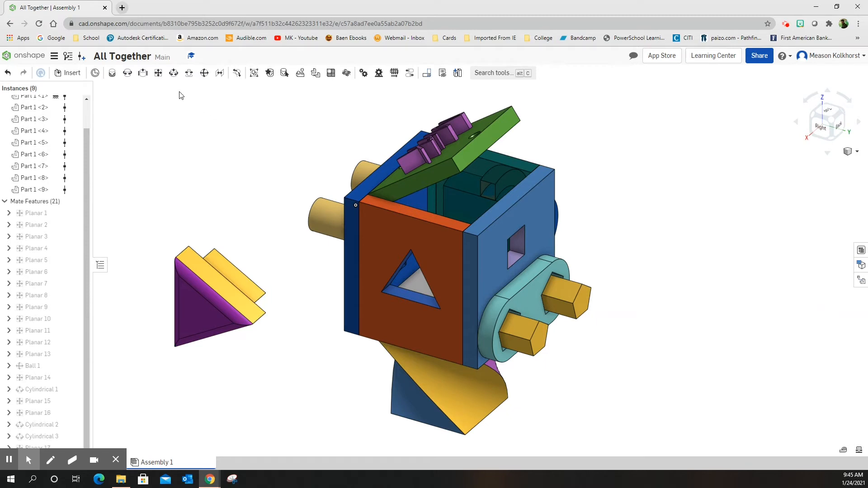
mouse_move(157, 72)
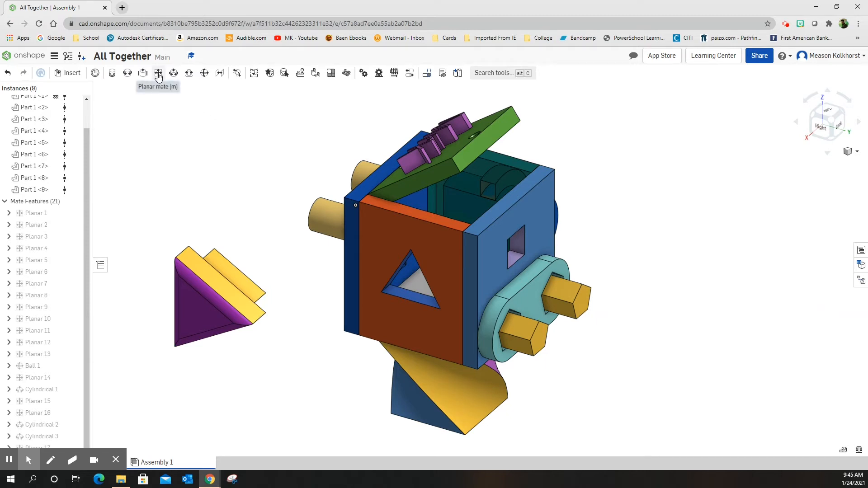
mouse_move(182, 153)
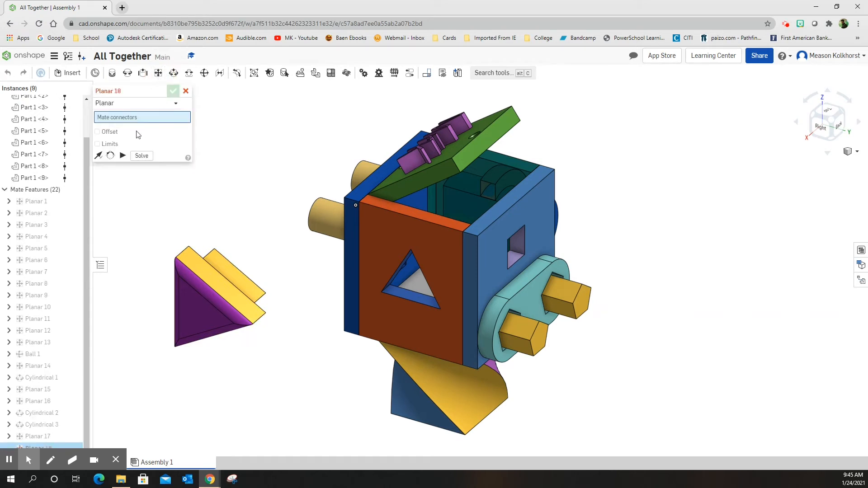
mouse_move(203, 262)
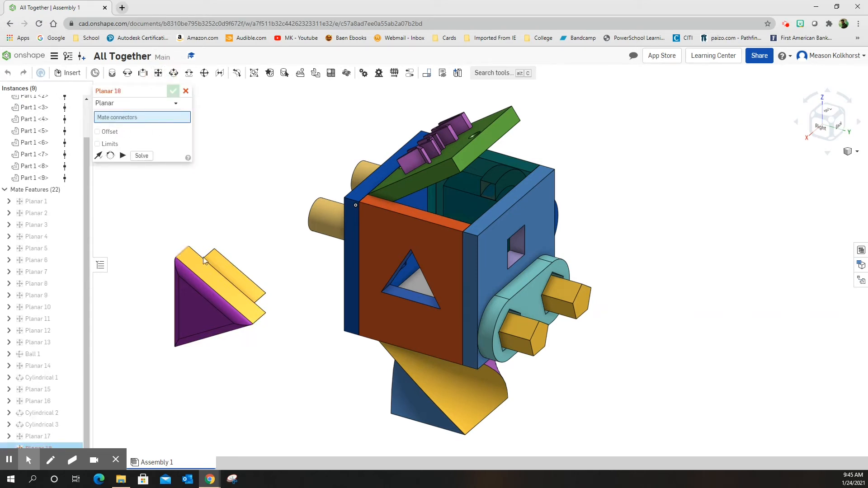
Pick the plug face and the hole face for a planar mate, remove the wrong connector and cancel the mate.
scroll(down, 3)
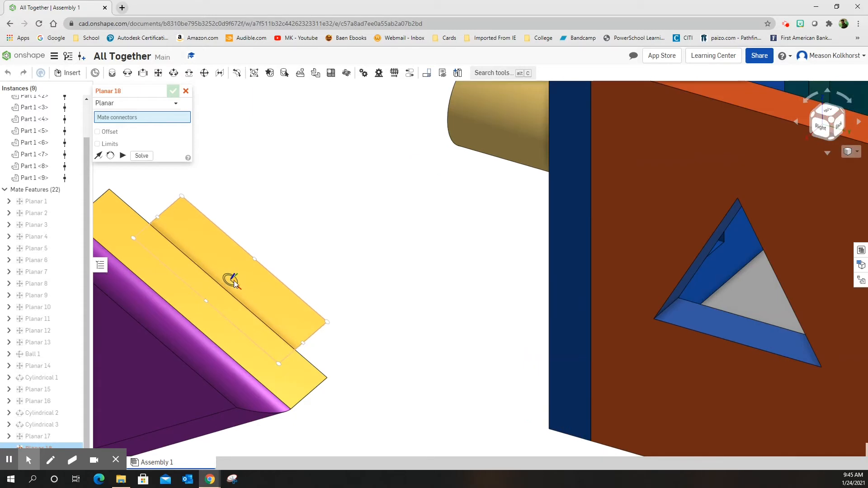
click(233, 280)
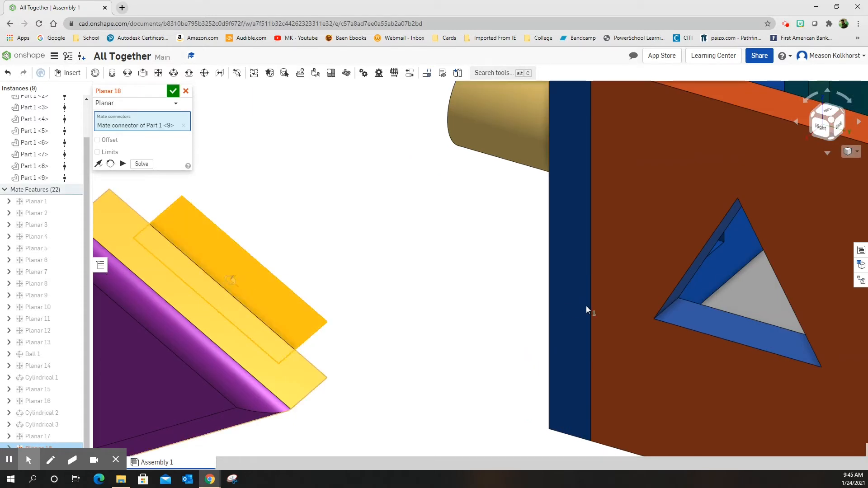
click(736, 293)
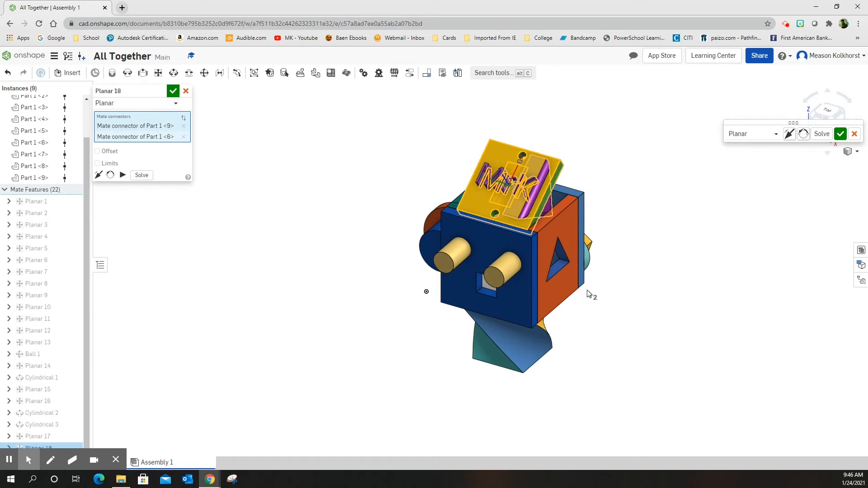
scroll(down, 3)
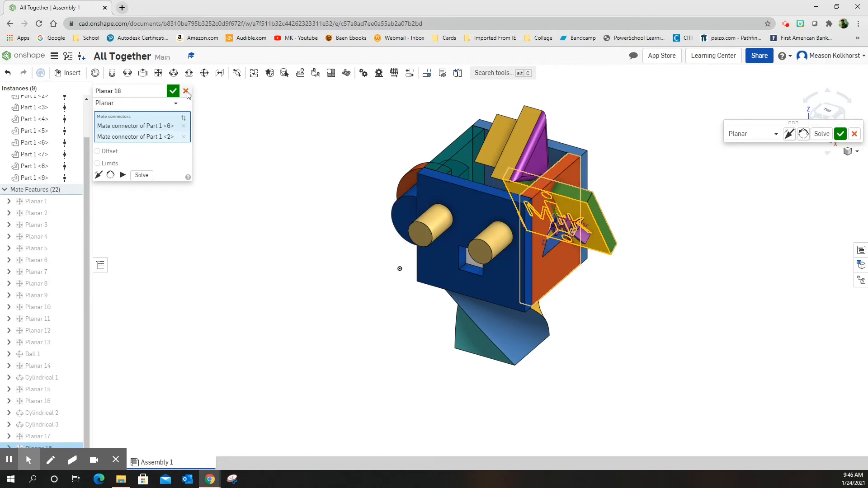
mouse_move(185, 138)
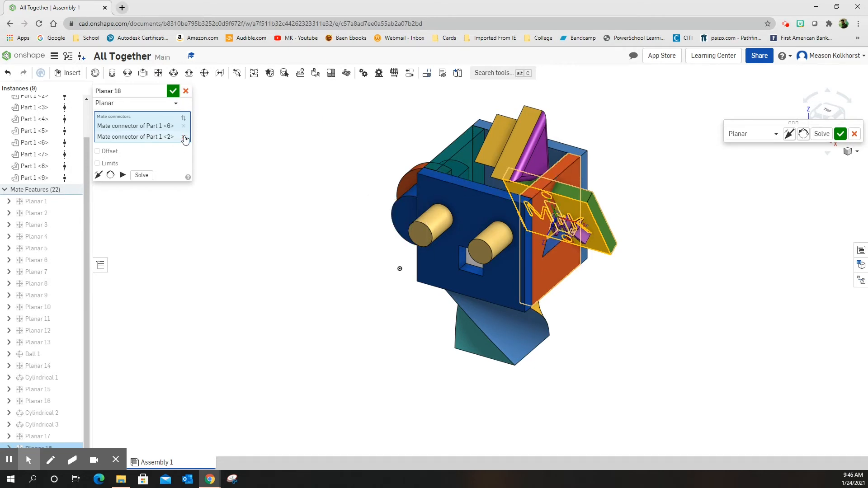
click(183, 136)
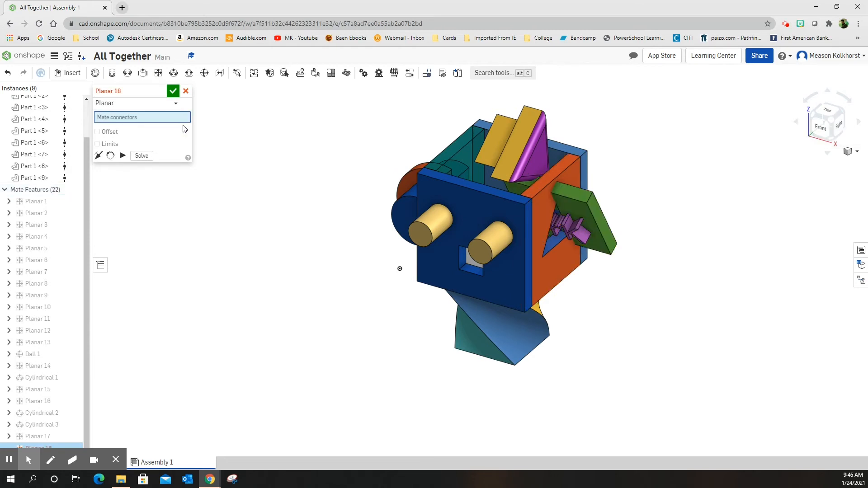
click(186, 91)
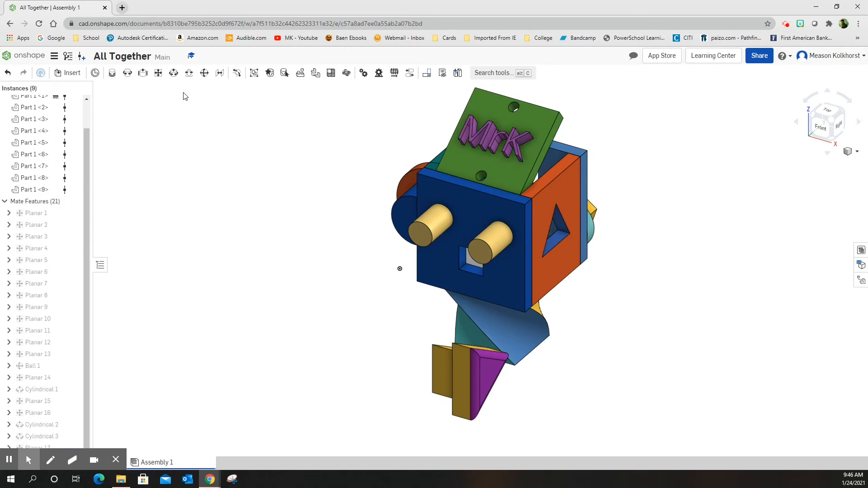
mouse_move(157, 72)
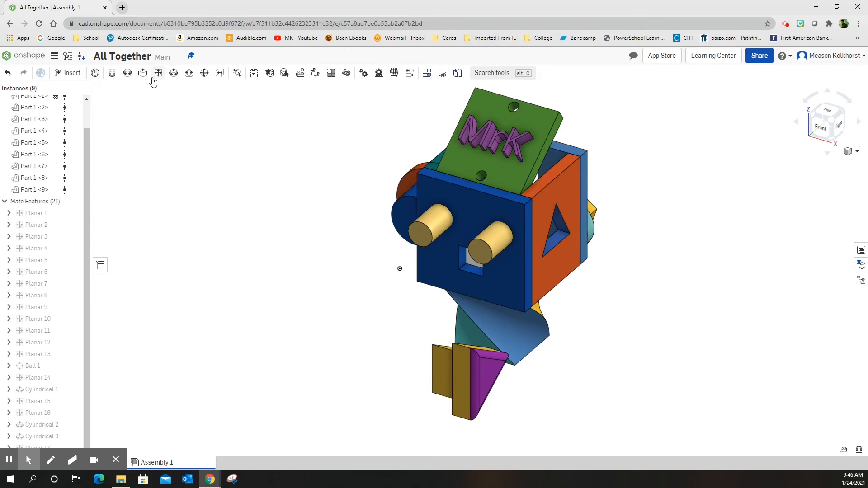
Mate the plug onto the cube's top beside the MrK plate and return to the isometric view.
click(158, 72)
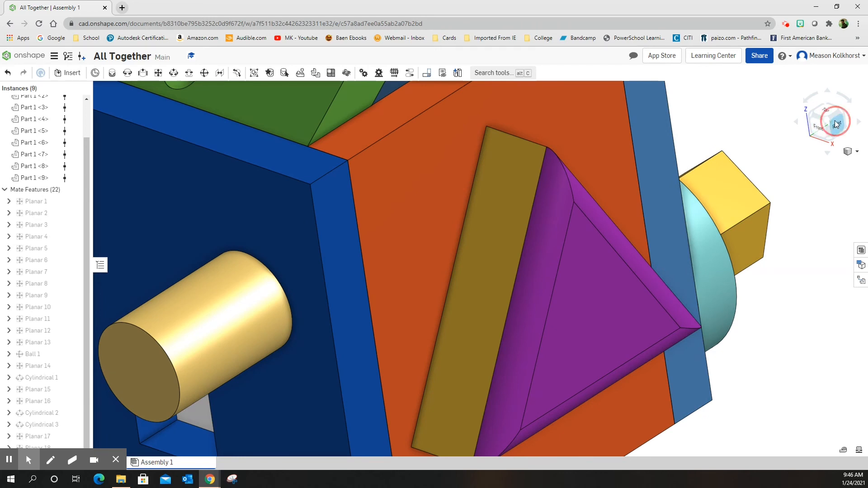
click(835, 122)
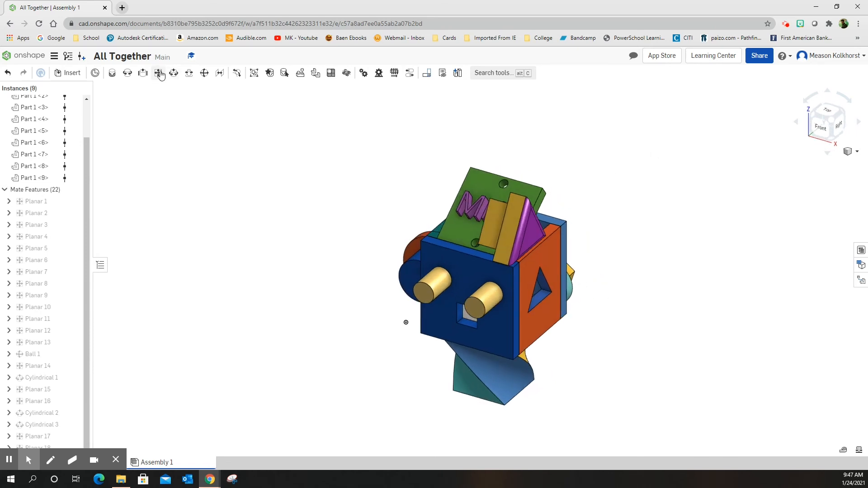
Planar-mate the plug's flat face to the triangular hole's face so the plug sits inside the hole.
click(157, 72)
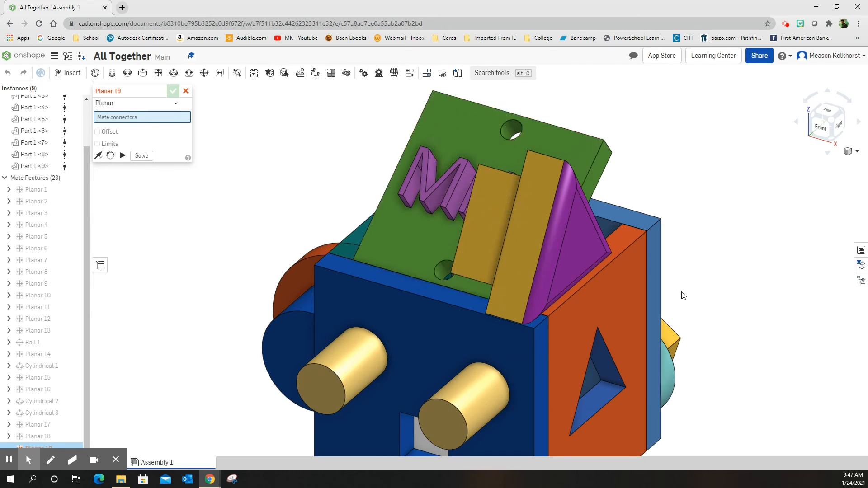
mouse_move(769, 253)
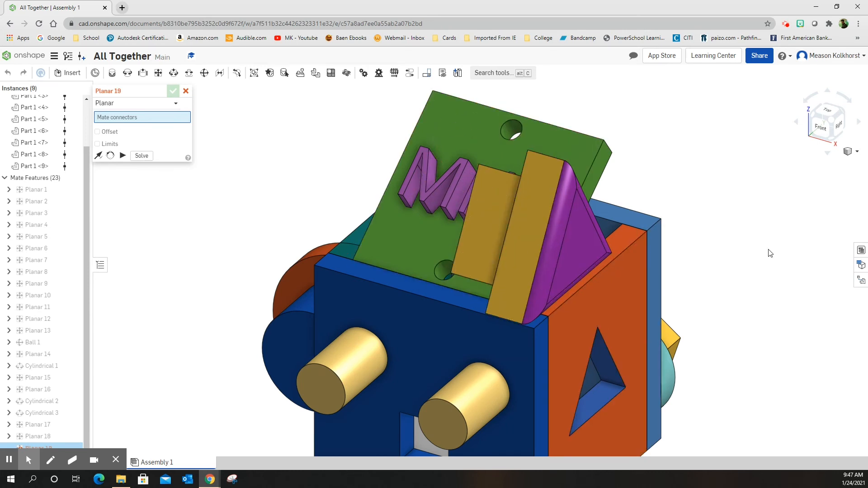
click(509, 232)
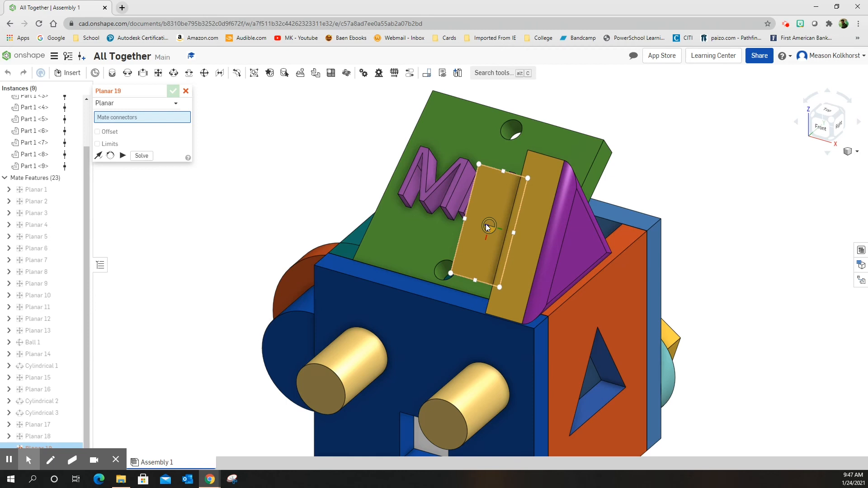
click(487, 227)
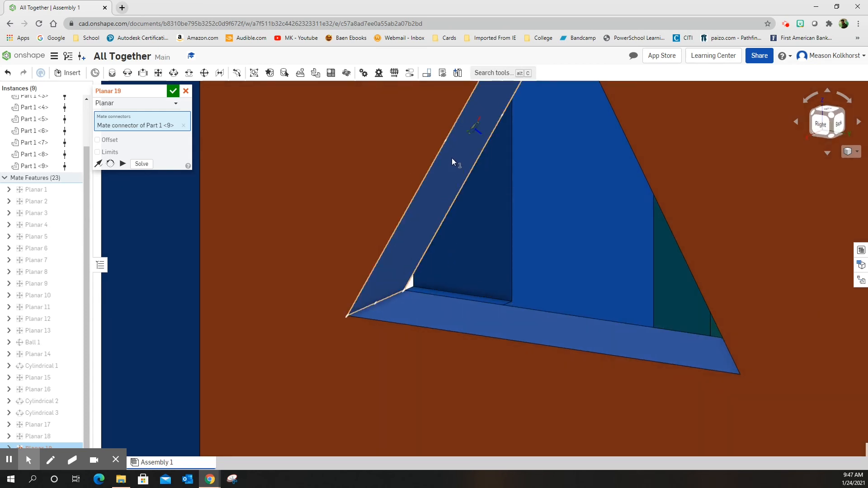
mouse_move(477, 131)
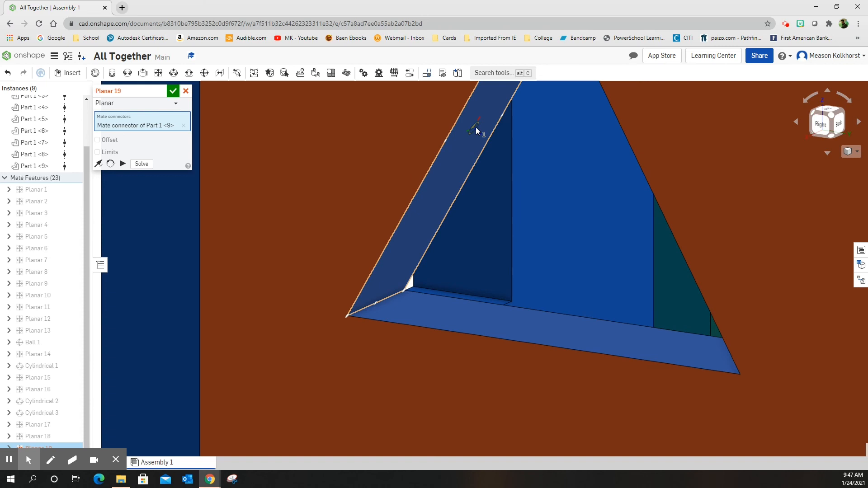
click(475, 129)
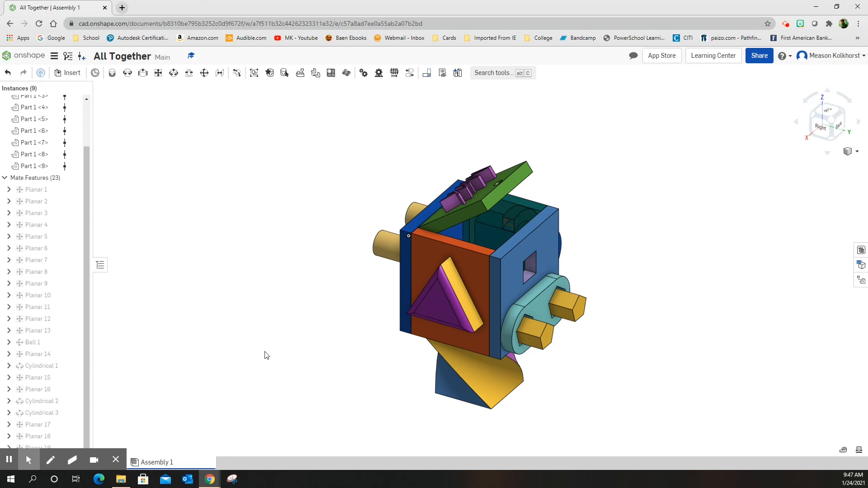
mouse_move(743, 280)
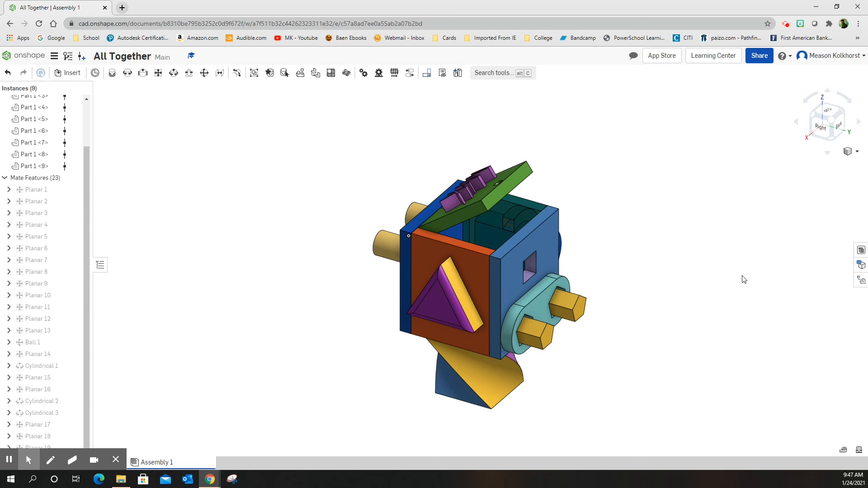
mouse_move(726, 279)
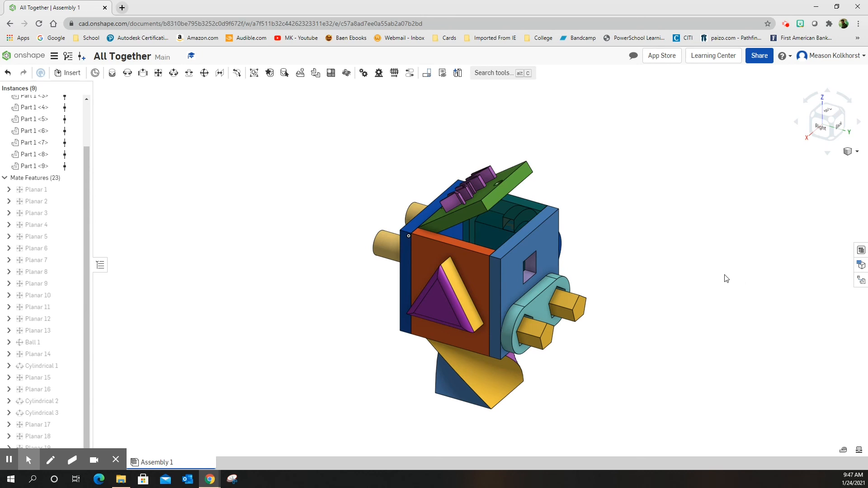